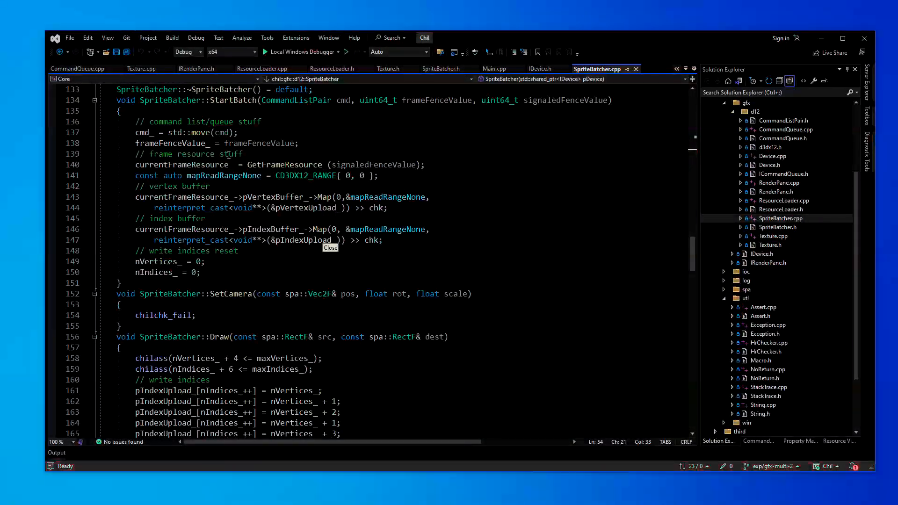
mouse_move(556, 194)
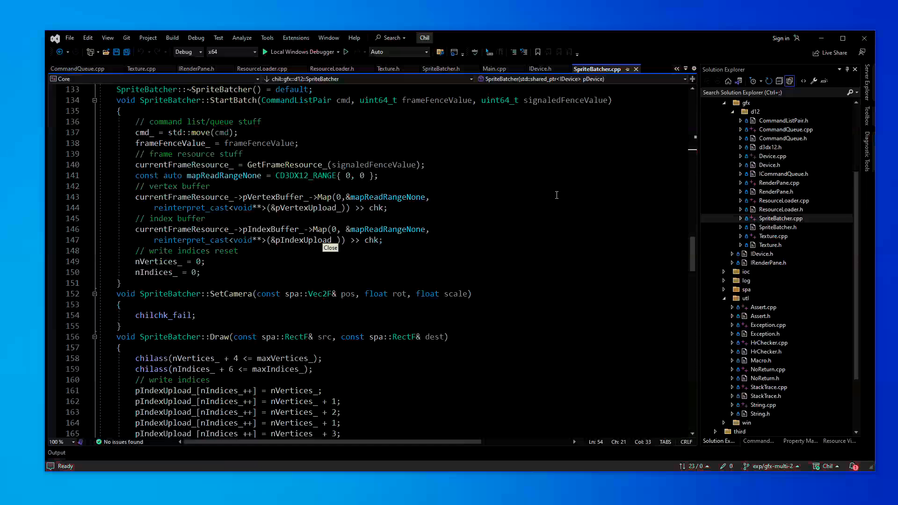